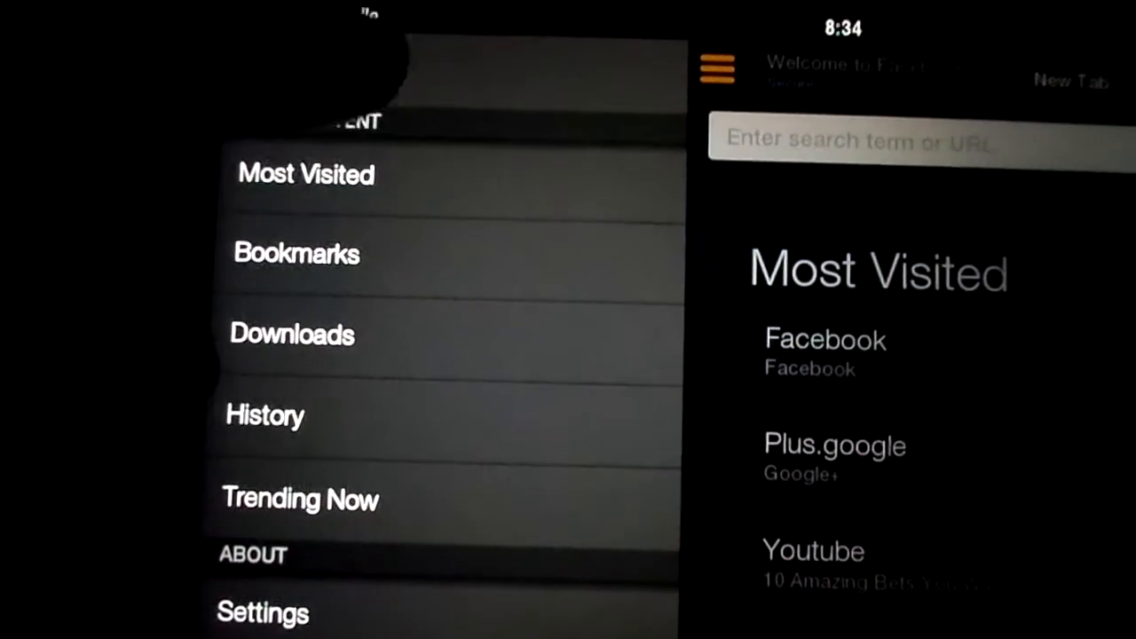
# Step: Dismiss the Silk side menu to reveal the New Tab page's Most Visited grid
pyautogui.scroll(-3)
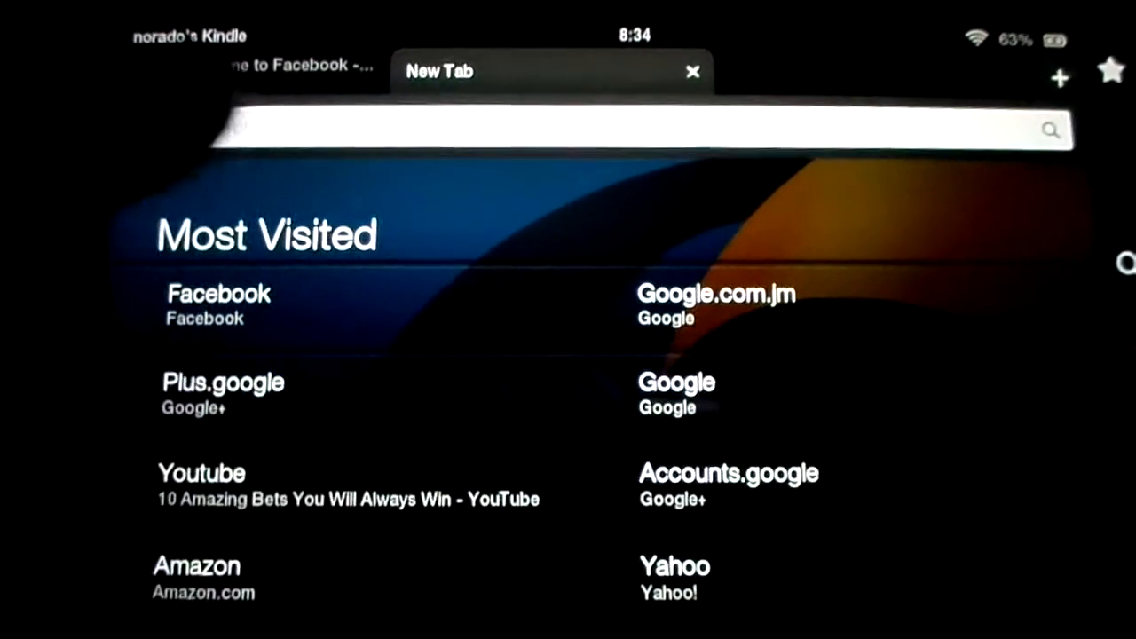
# Step: Search Google Jamaica for 'car' from the Most Visited tile
pyautogui.click(717, 294)
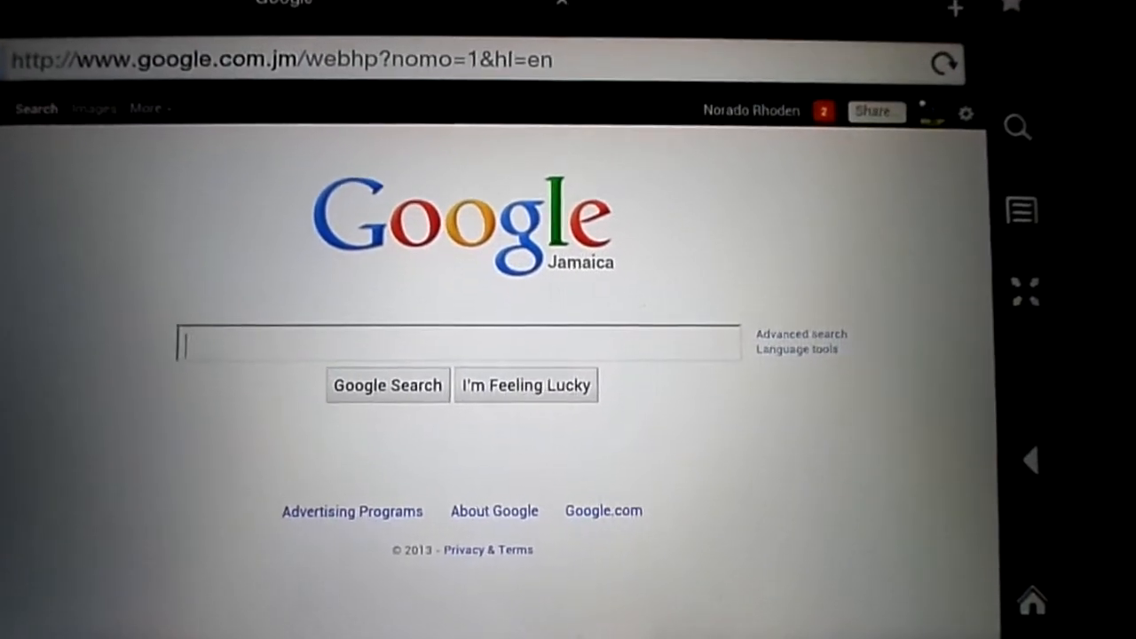
pyautogui.click(452, 344)
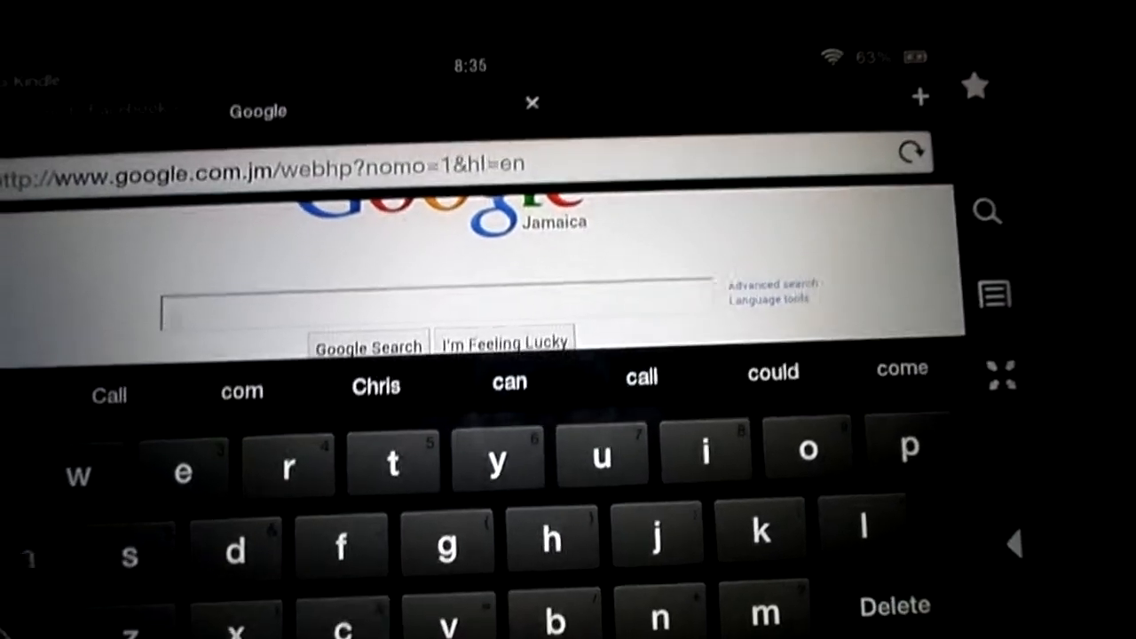
pyautogui.write('car')
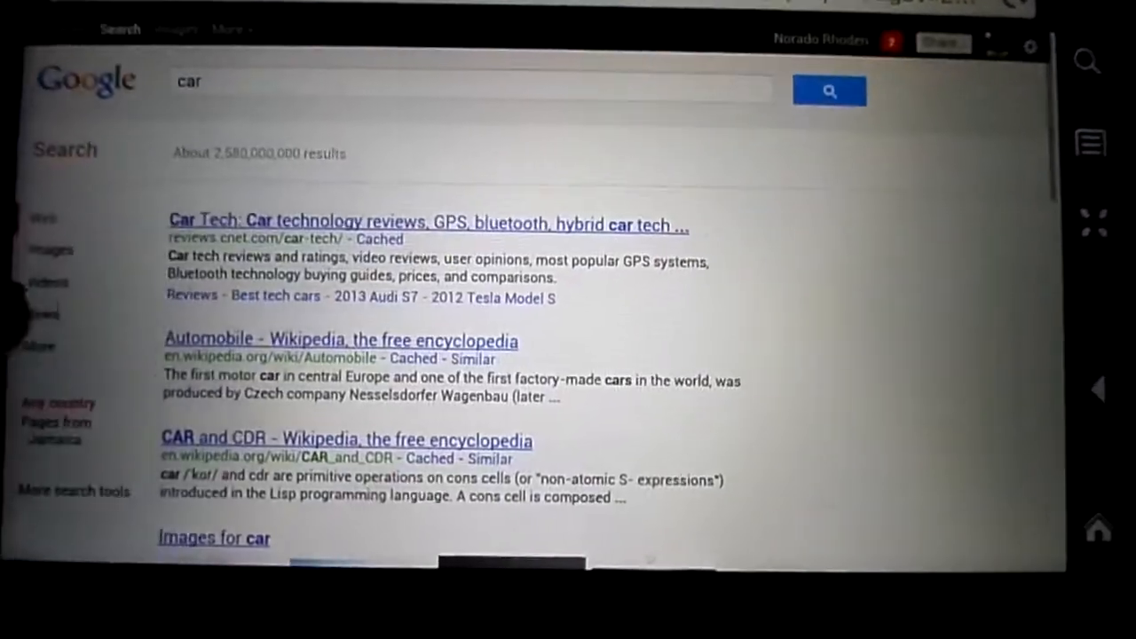
# Step: Load the CNET Car Tech result, then start a fresh tab with its address bar focused
pyautogui.click(428, 224)
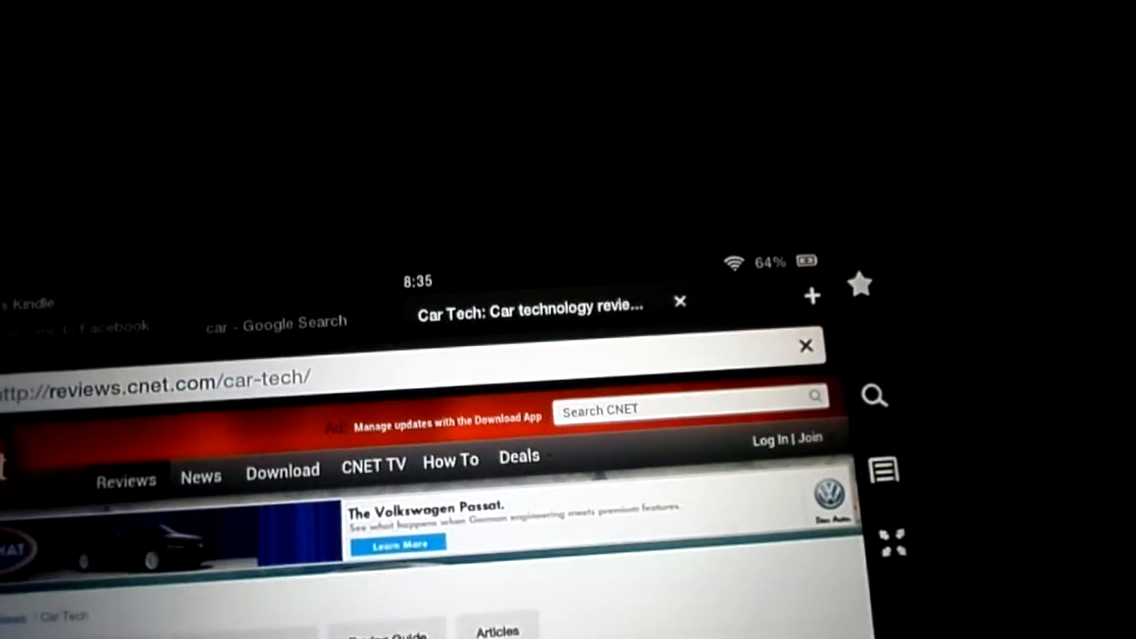
pyautogui.click(809, 294)
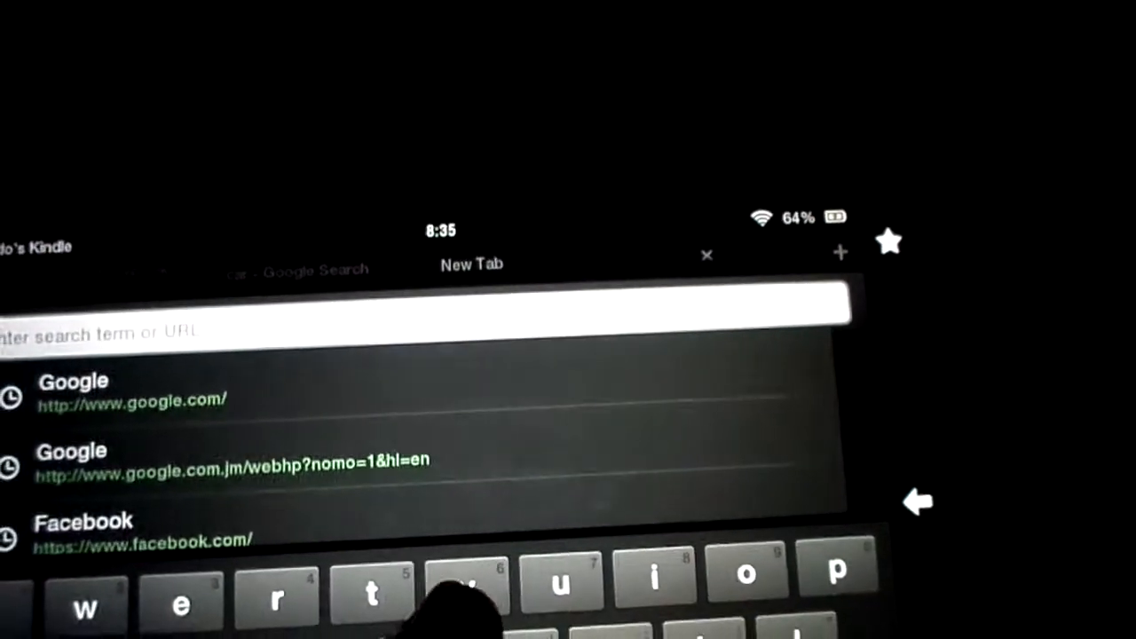
# Step: Go to YouTube via the address bar and load a video whose plug-in is unsupported
pyautogui.write('Tube')
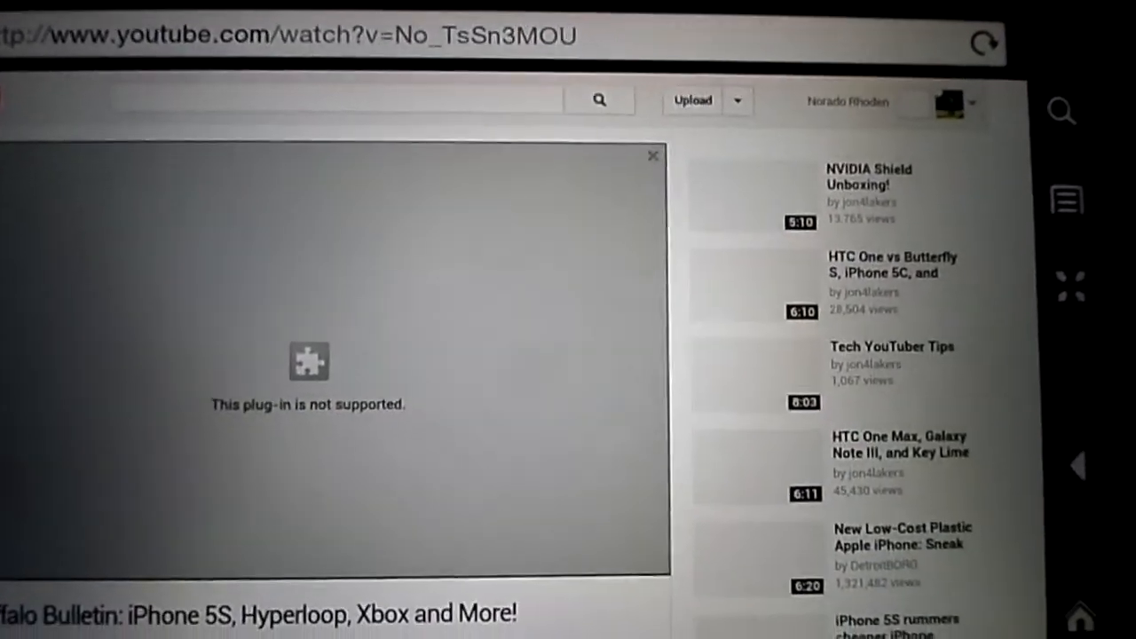
# Step: Scroll the YouTube page down to the Buffalo Bulletin video's description and comments
pyautogui.scroll(-3)
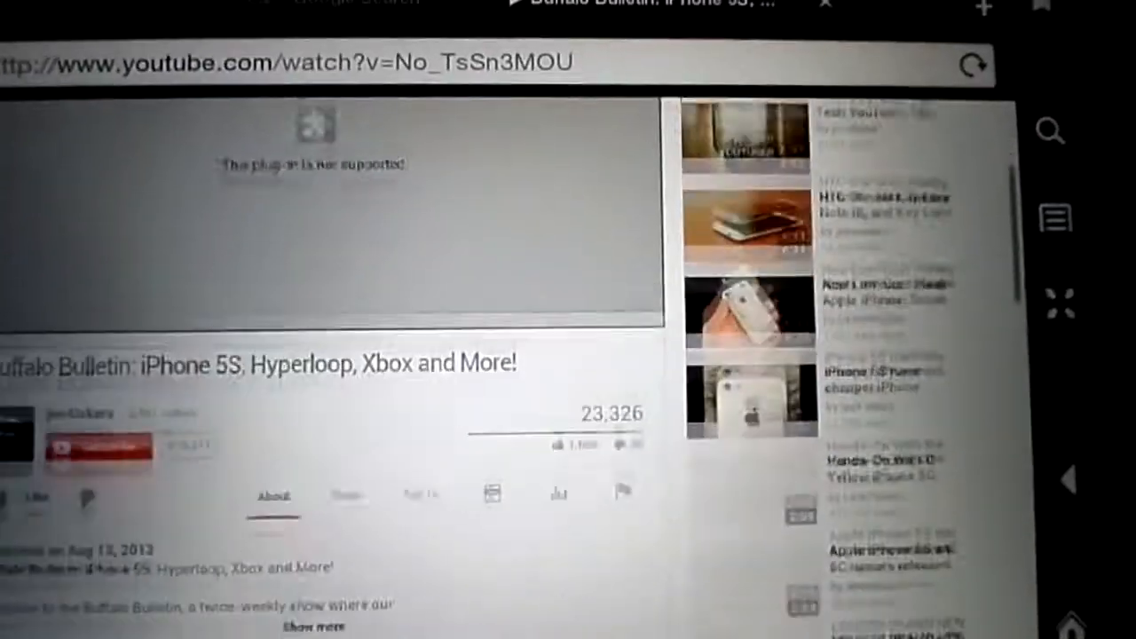
pyautogui.scroll(-3)
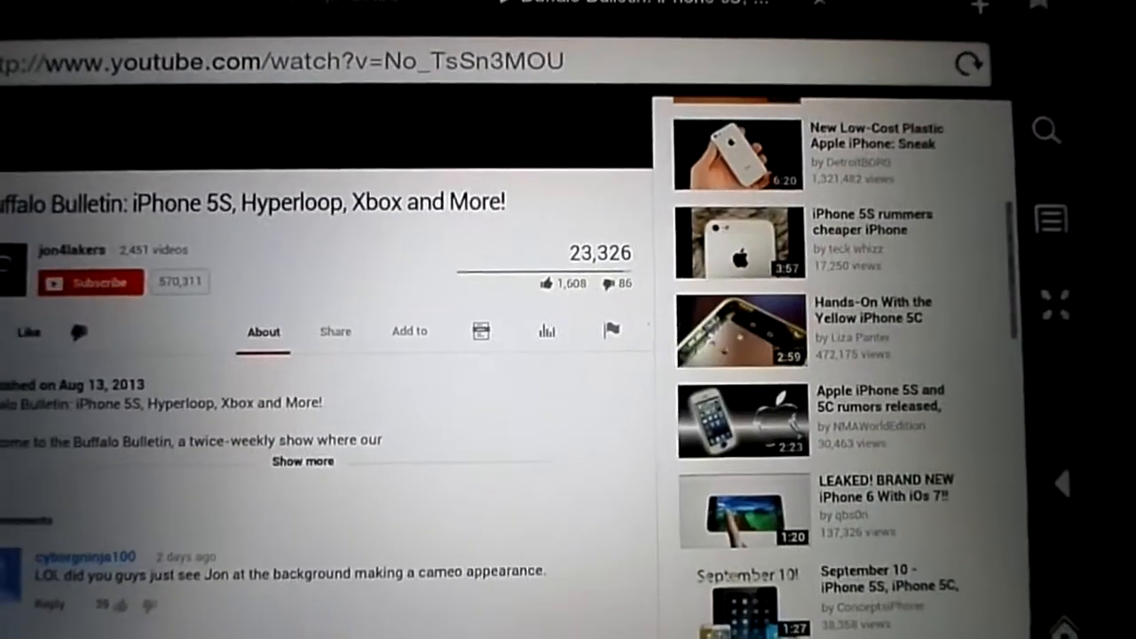
pyautogui.scroll(-3)
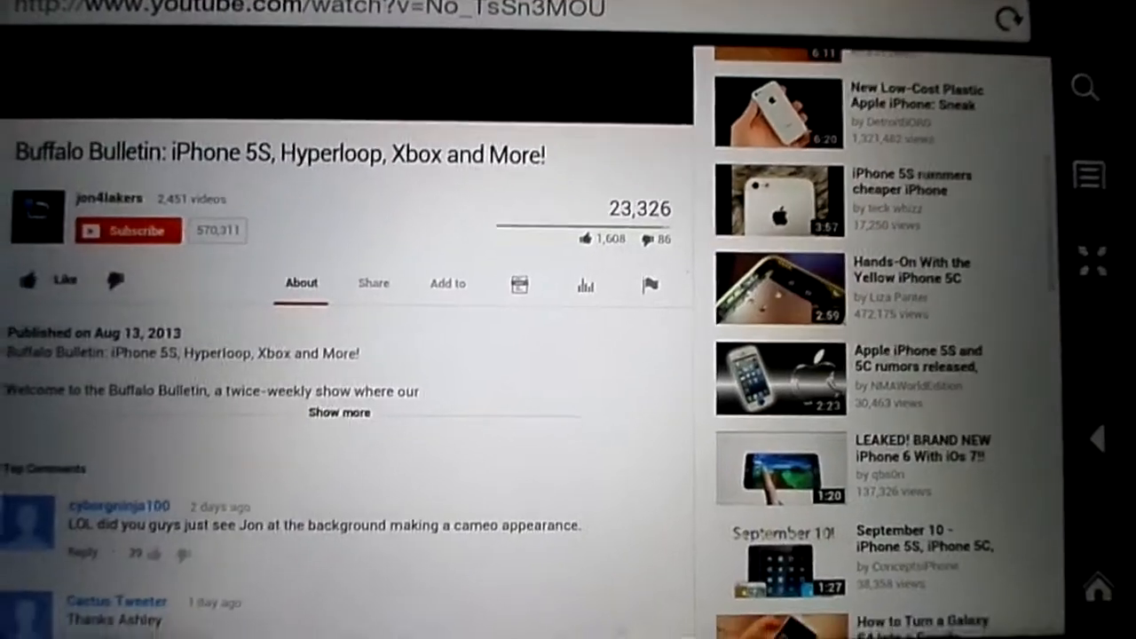